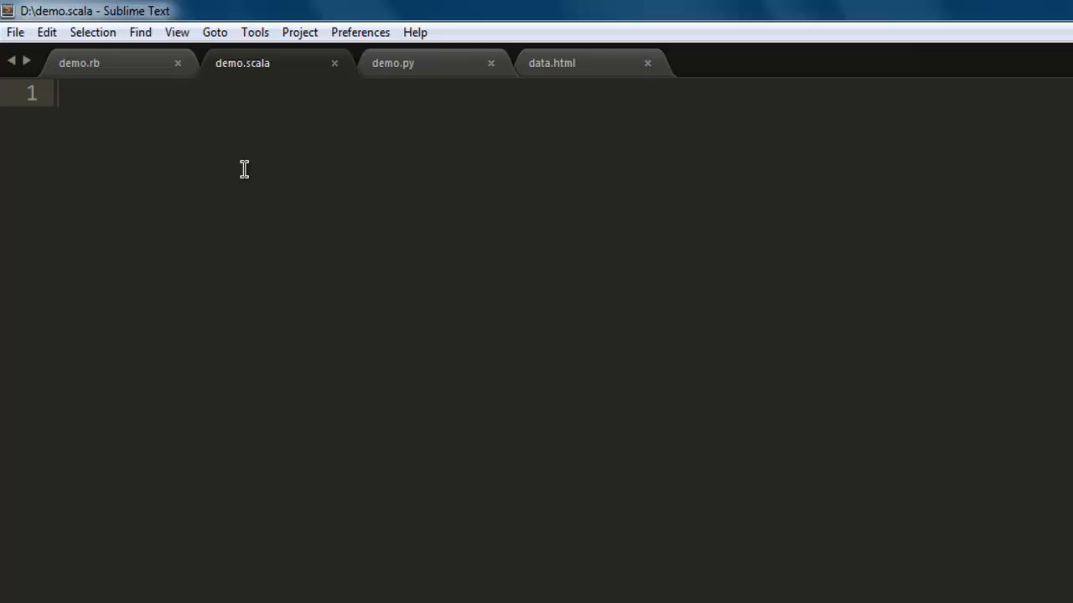
Type `import java.io._` and `val pw = new PrintWriter(new File("hellodev.txt"))` in demo.scala
{"action": "type", "text": "import java."}
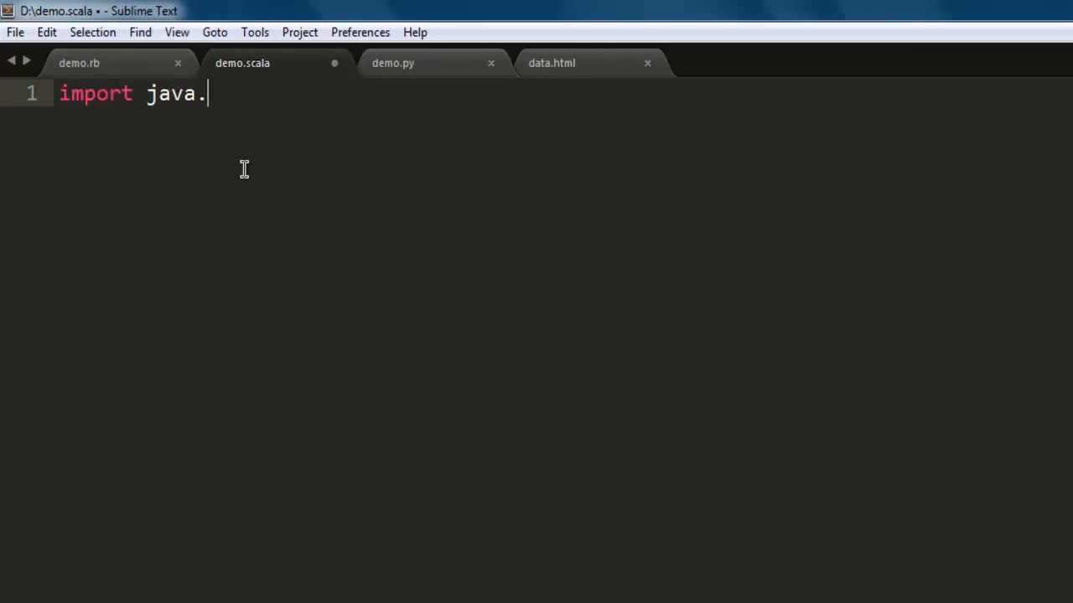
{"action": "type", "text": "io._"}
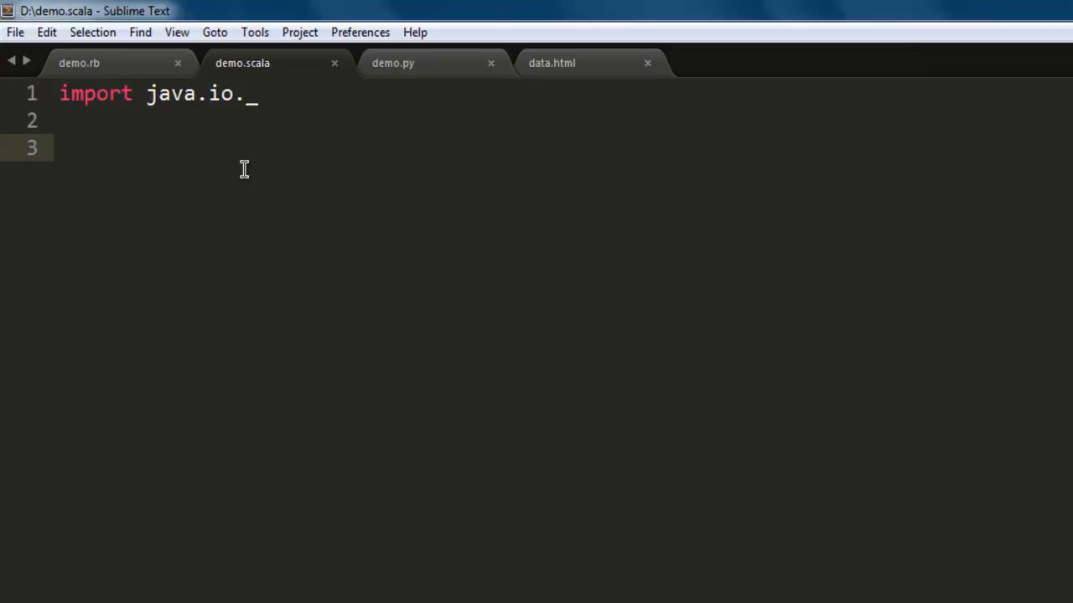
{"action": "type", "text": "v"}
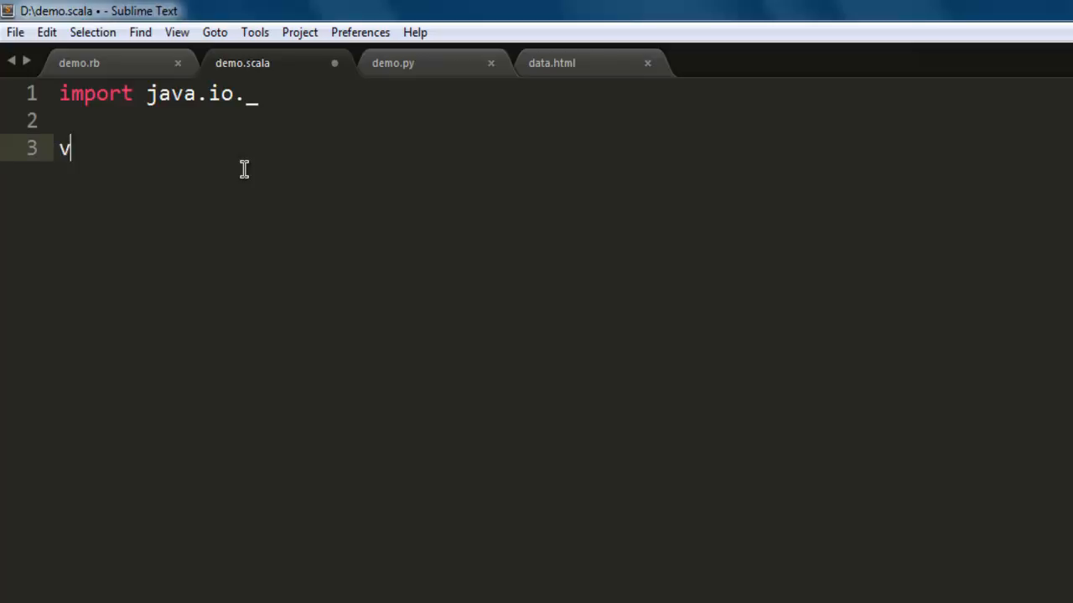
{"action": "type", "text": "al"}
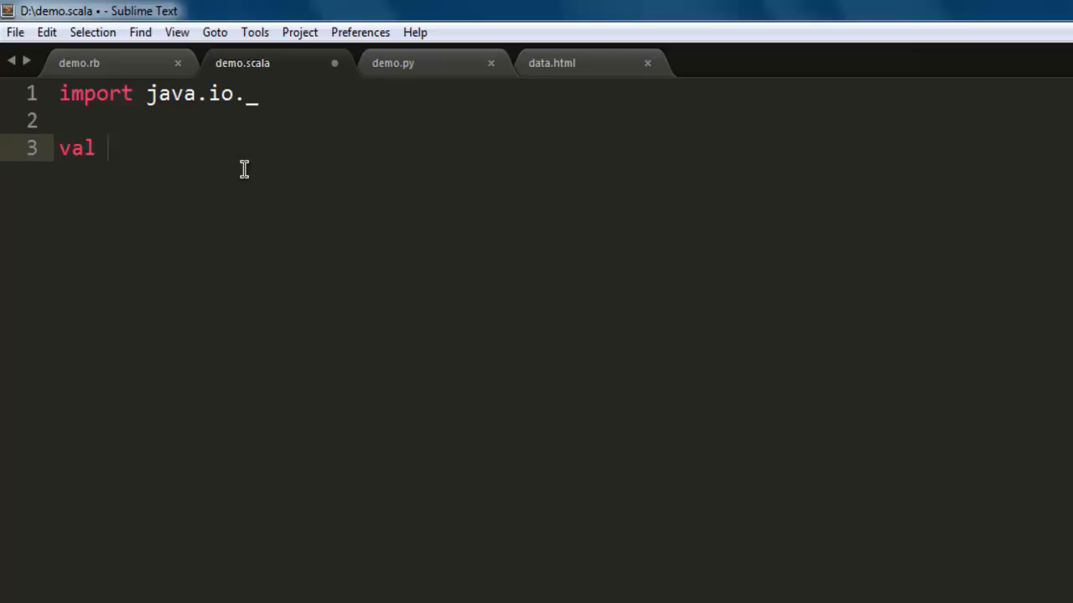
{"action": "type", "text": "pw ="}
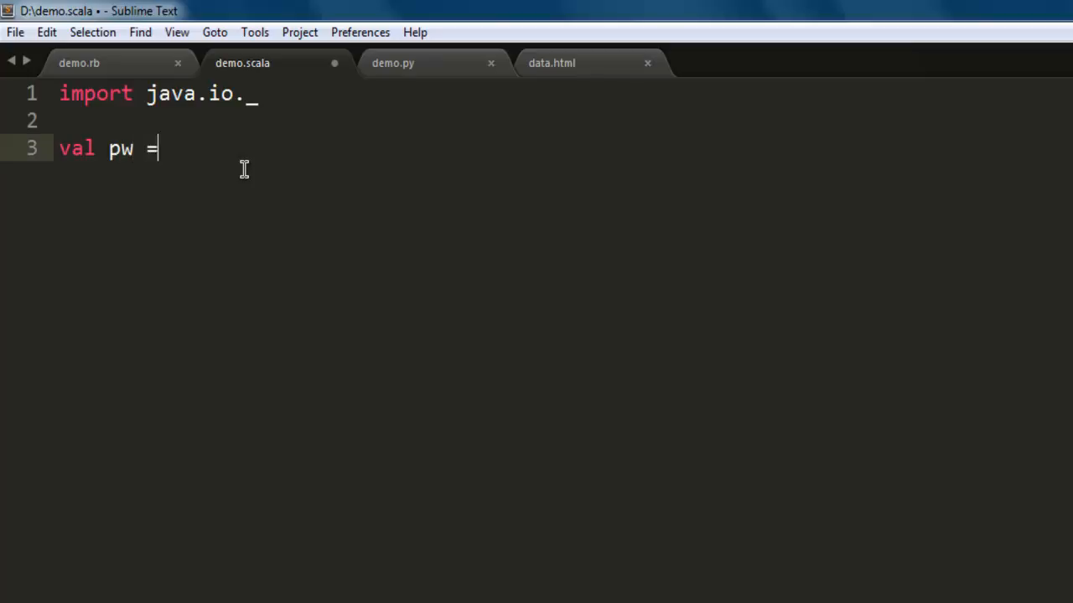
{"action": "type", "text": "new"}
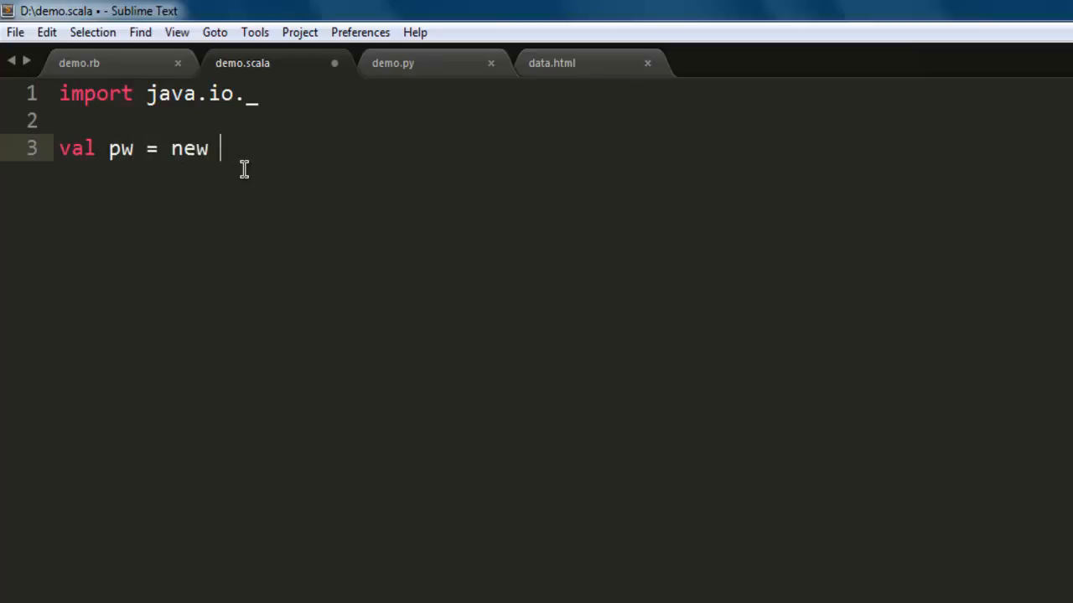
{"action": "type", "text": "PrintWr"}
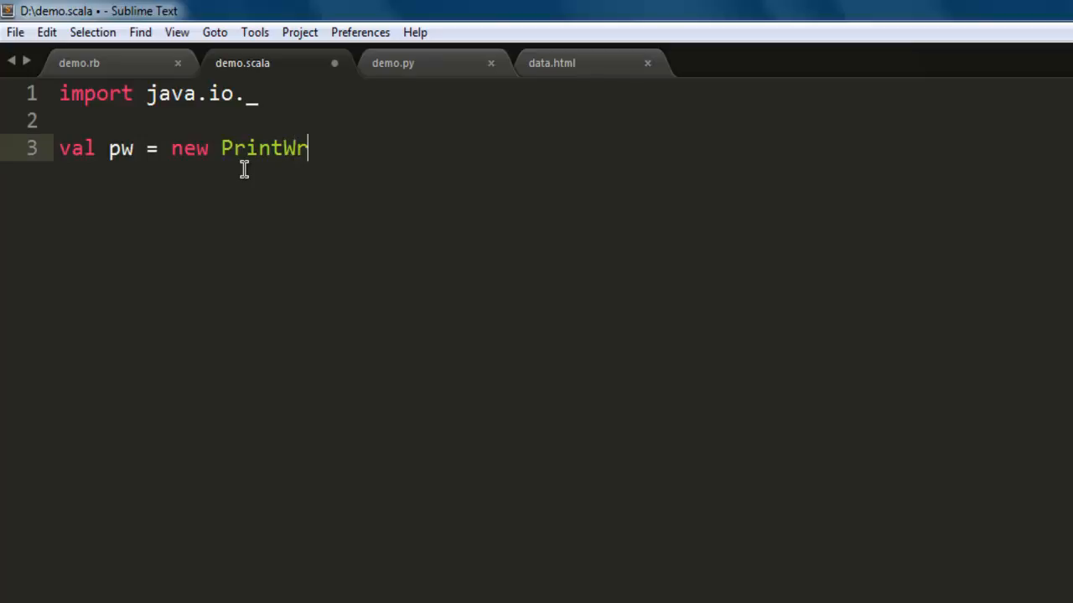
{"action": "type", "text": "iter(new File"}
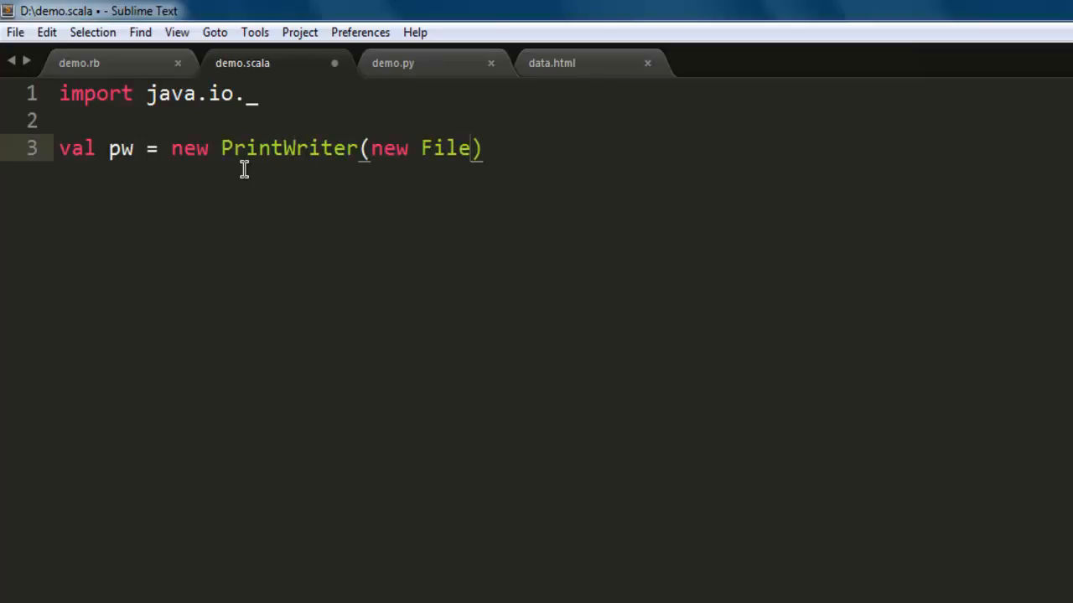
{"action": "type", "text": "(\"h\")"}
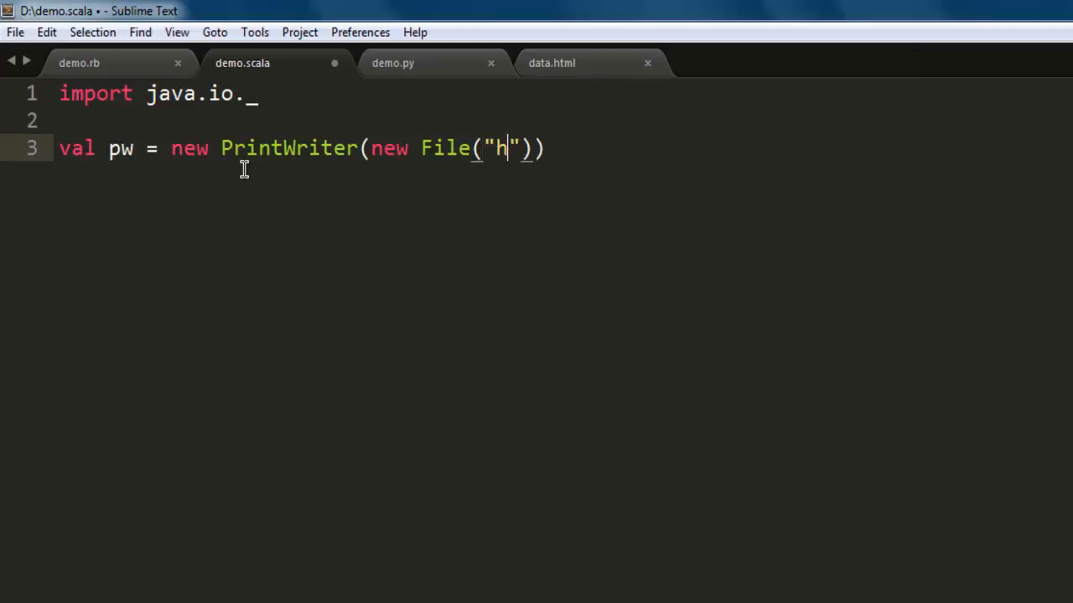
{"action": "type", "text": "ellodev."}
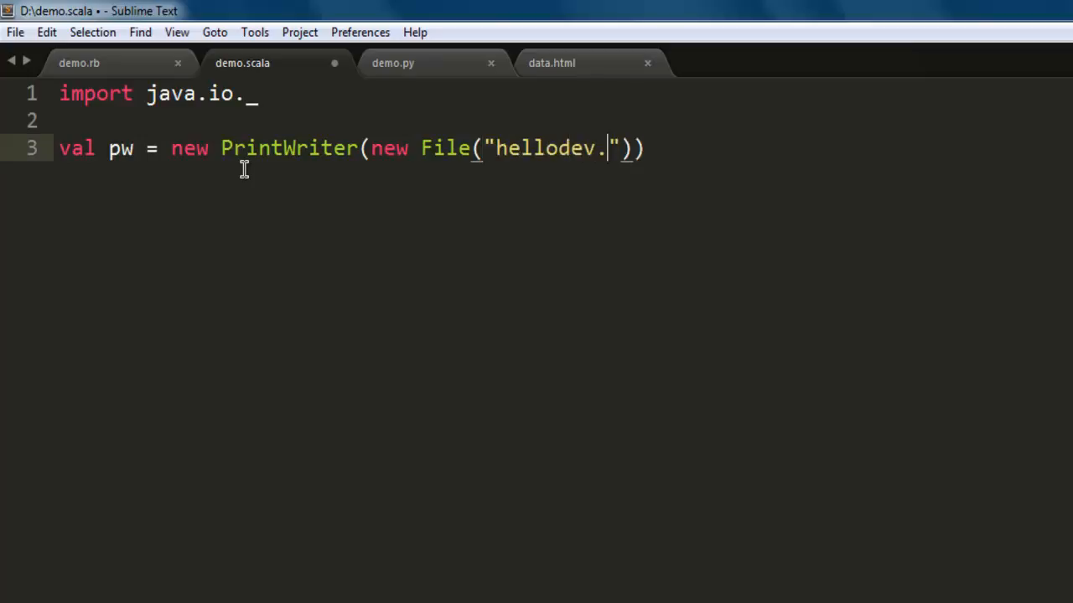
{"action": "type", "text": "txt"}
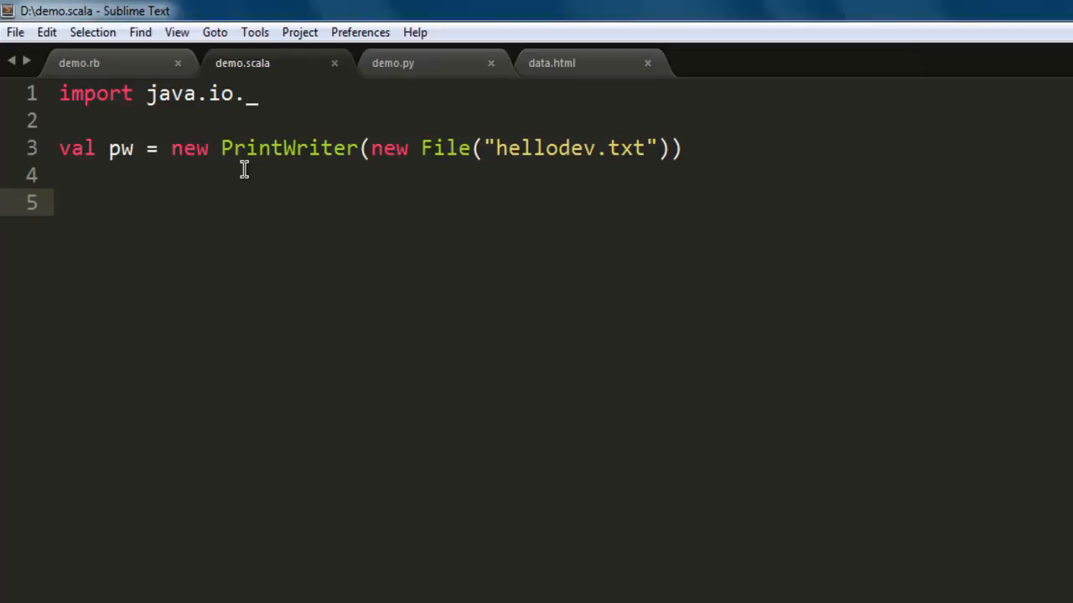
Add `pw.write("Hello Devnami, this is scala text")` and `pw.close`, then save demo.scala
{"action": "type", "text": "pw.w"}
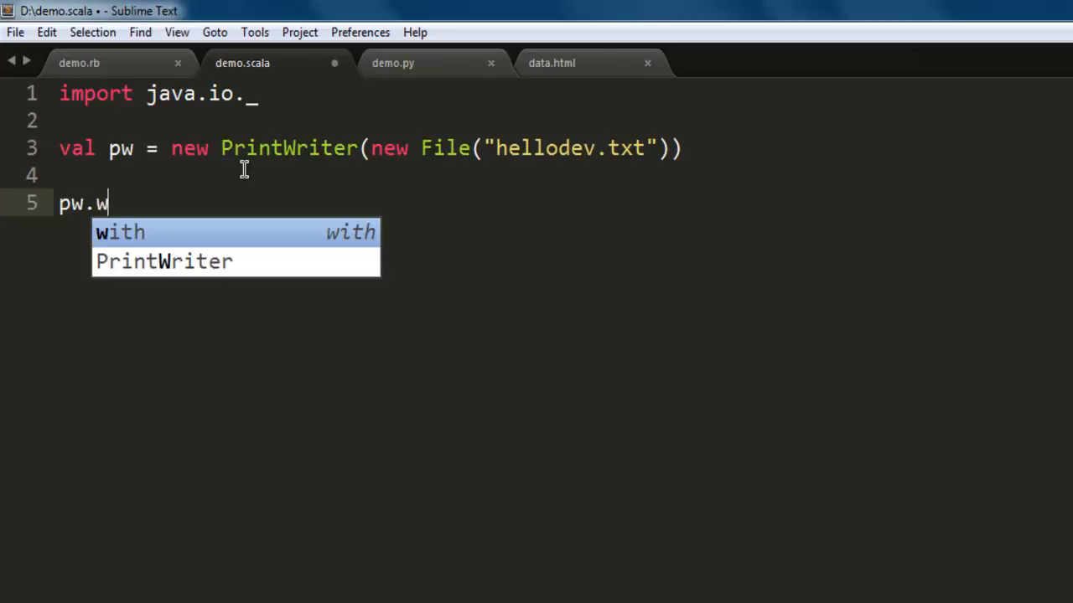
{"action": "type", "text": "rite"}
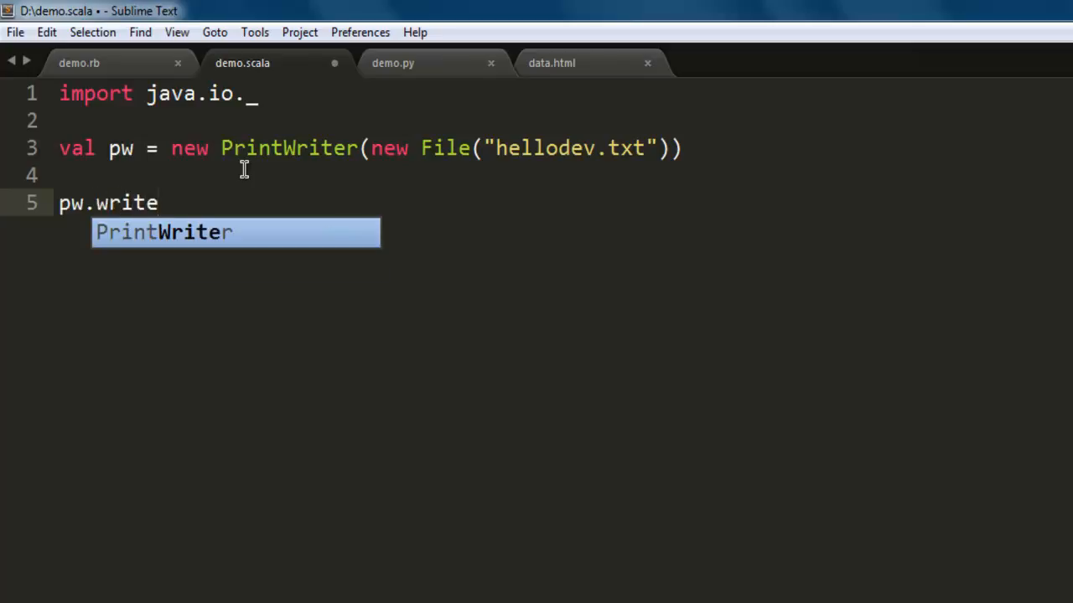
{"action": "type", "text": "(\"\")"}
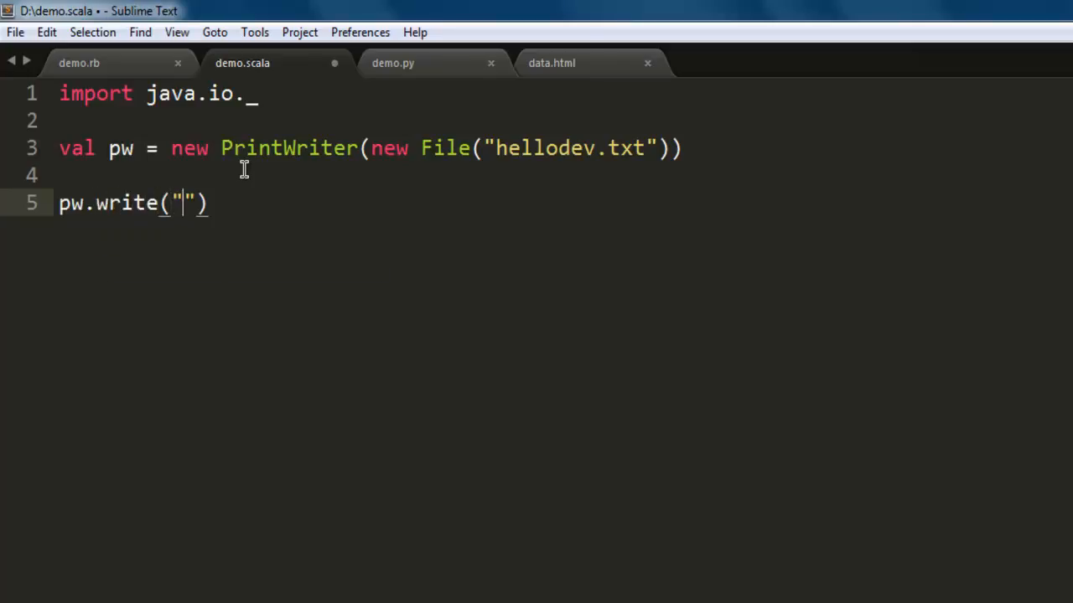
{"action": "type", "text": "Hel"}
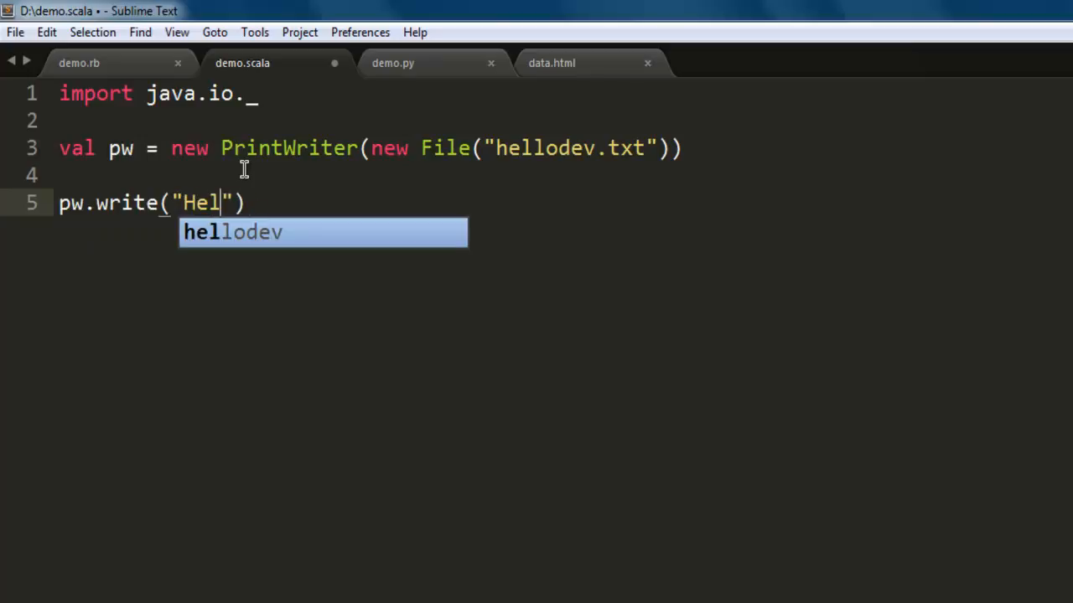
{"action": "type", "text": "lo Devnami,"}
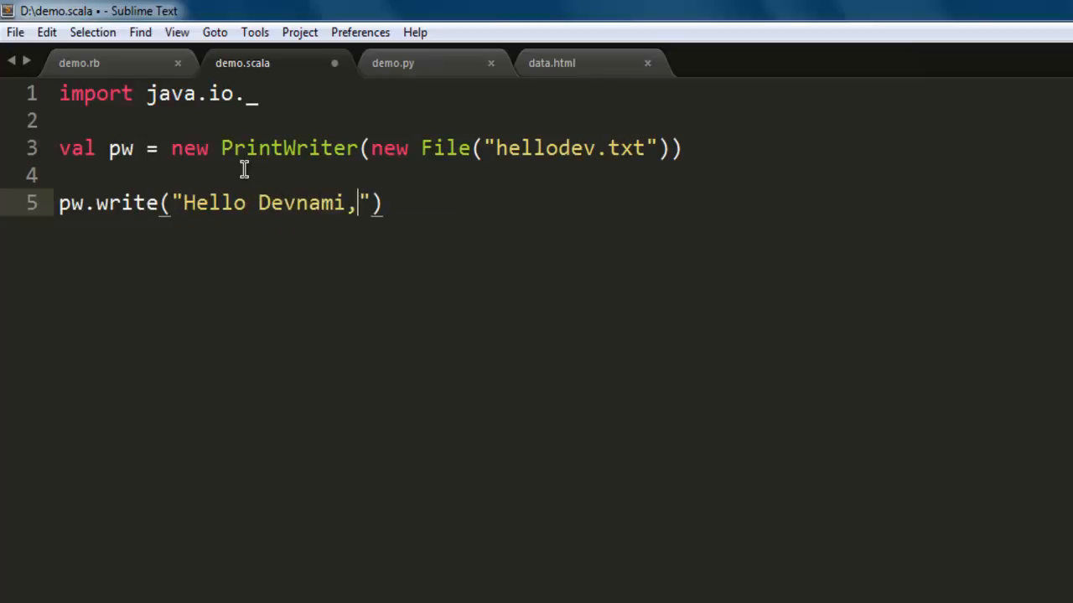
{"action": "type", "text": "this is"}
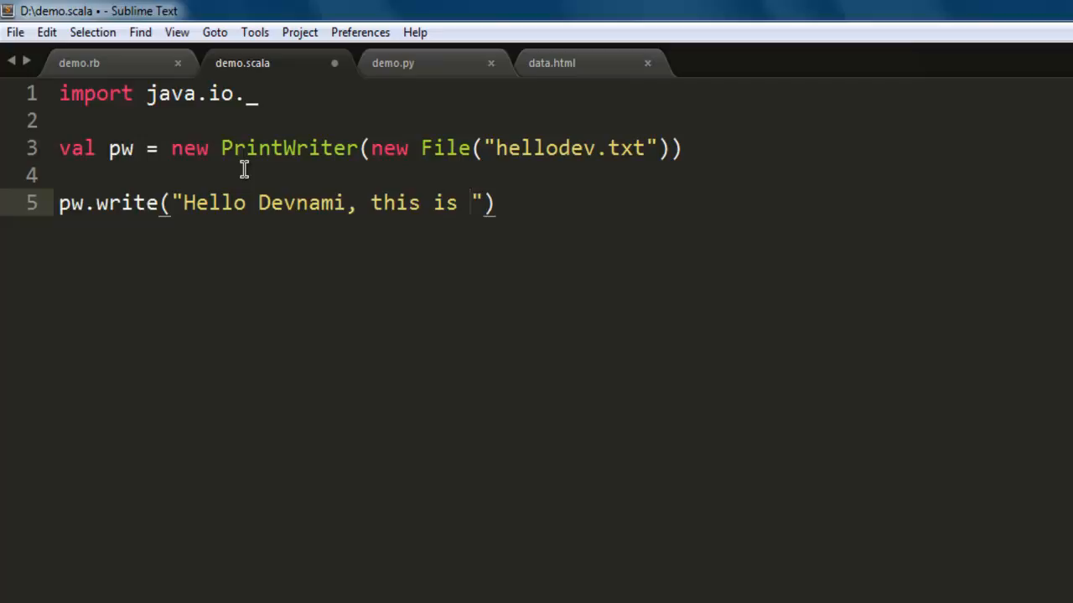
{"action": "type", "text": "scala"}
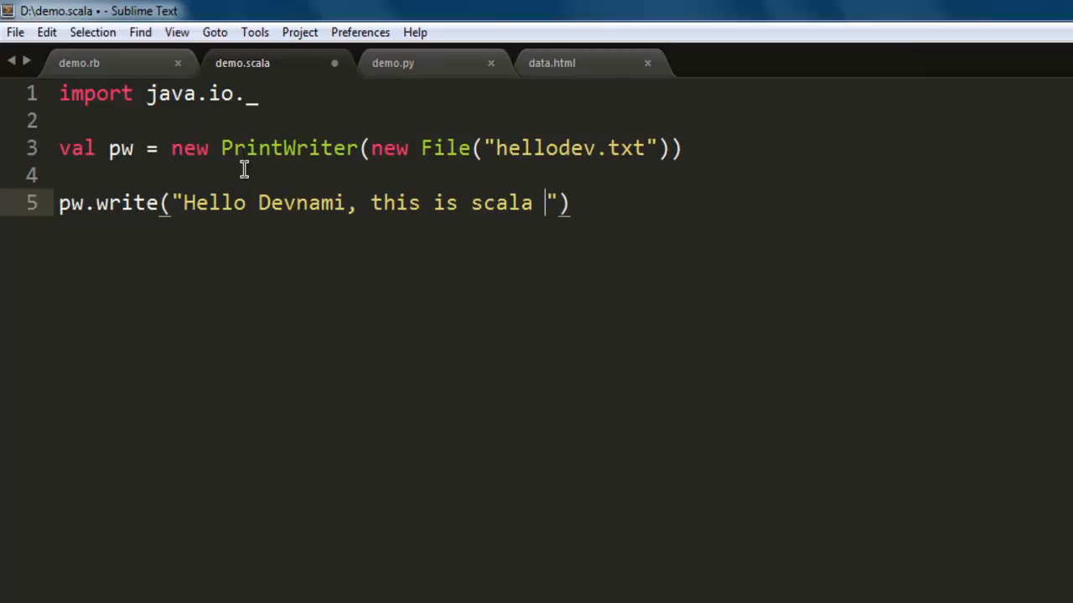
{"action": "type", "text": "text"}
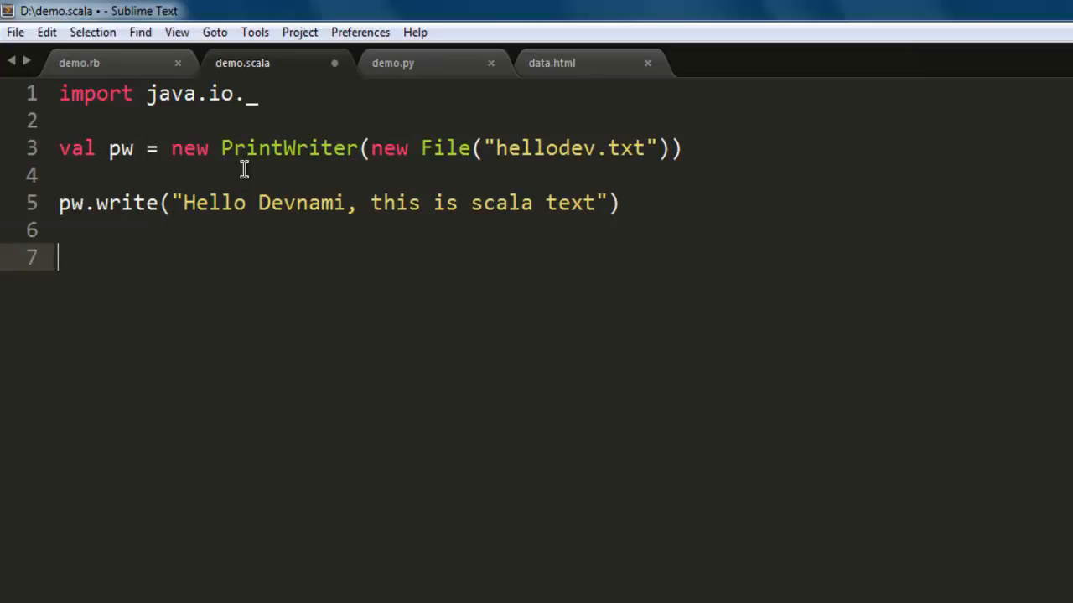
{"action": "type", "text": "pw.close"}
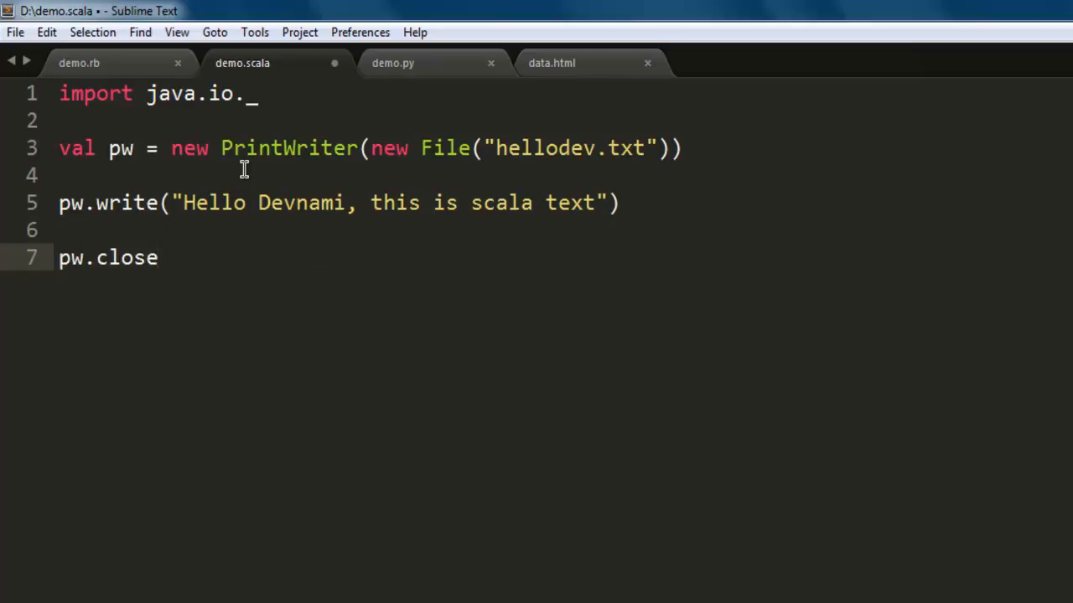
{"action": "key", "text": "ctrl+s"}
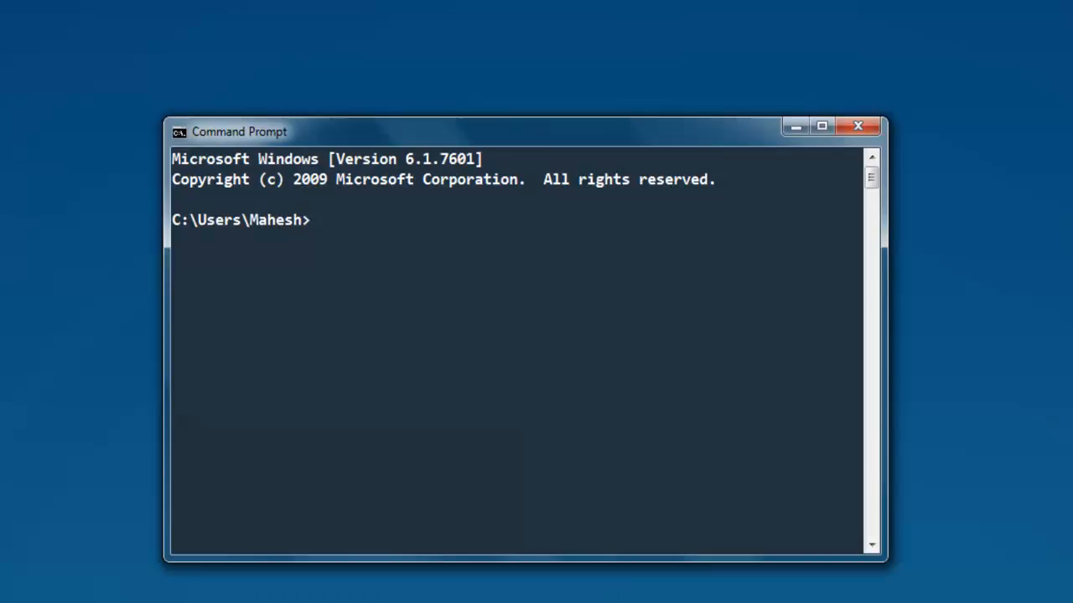
Change to drive D: and execute `scala demo.scala` in Command Prompt
{"action": "type", "text": "d:"}
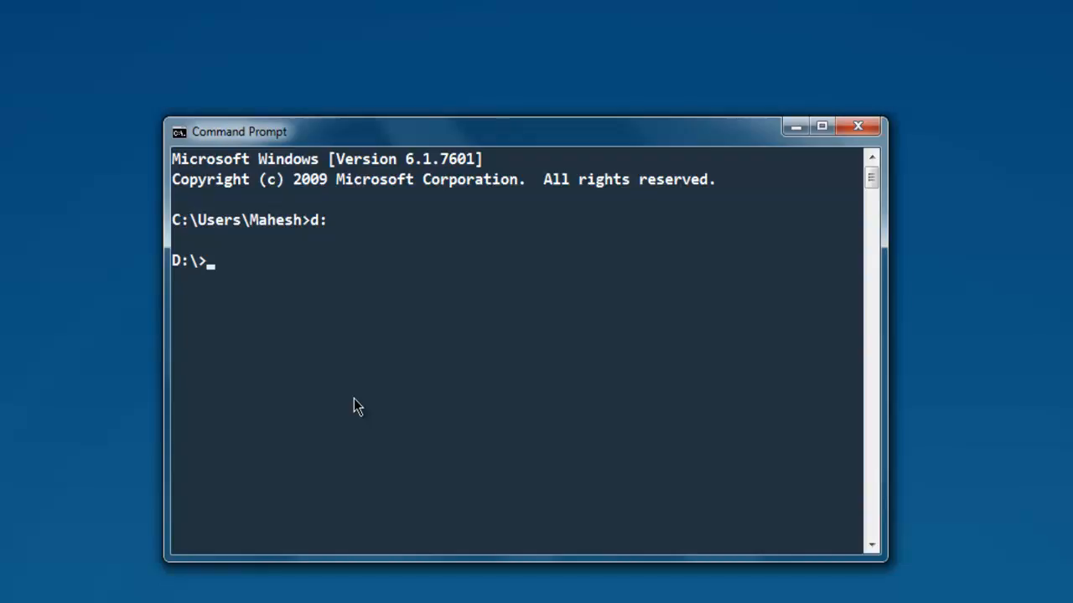
{"action": "type", "text": "scala"}
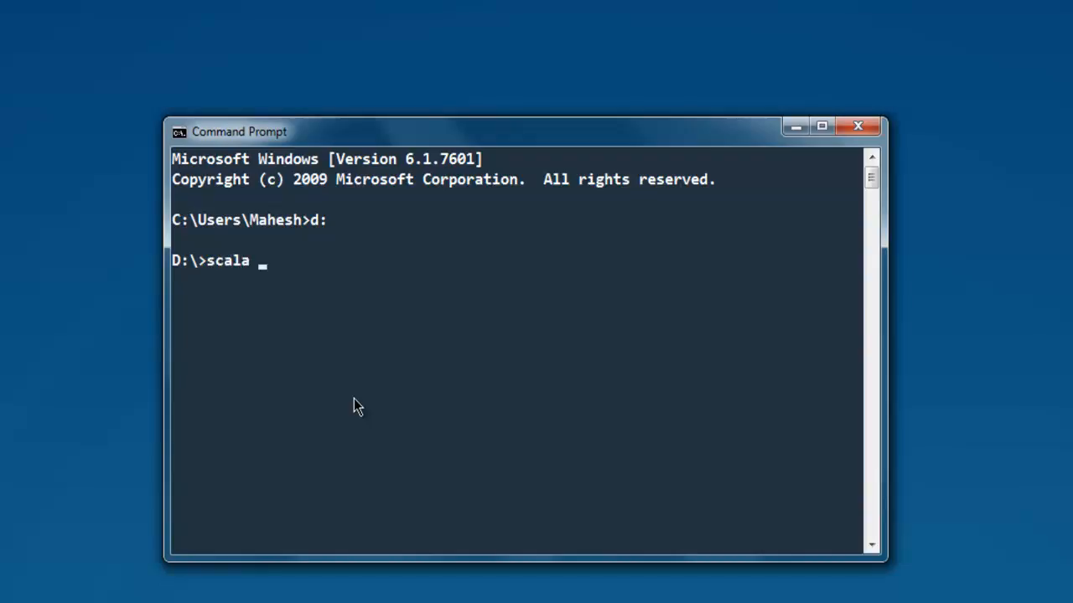
{"action": "type", "text": "demo"}
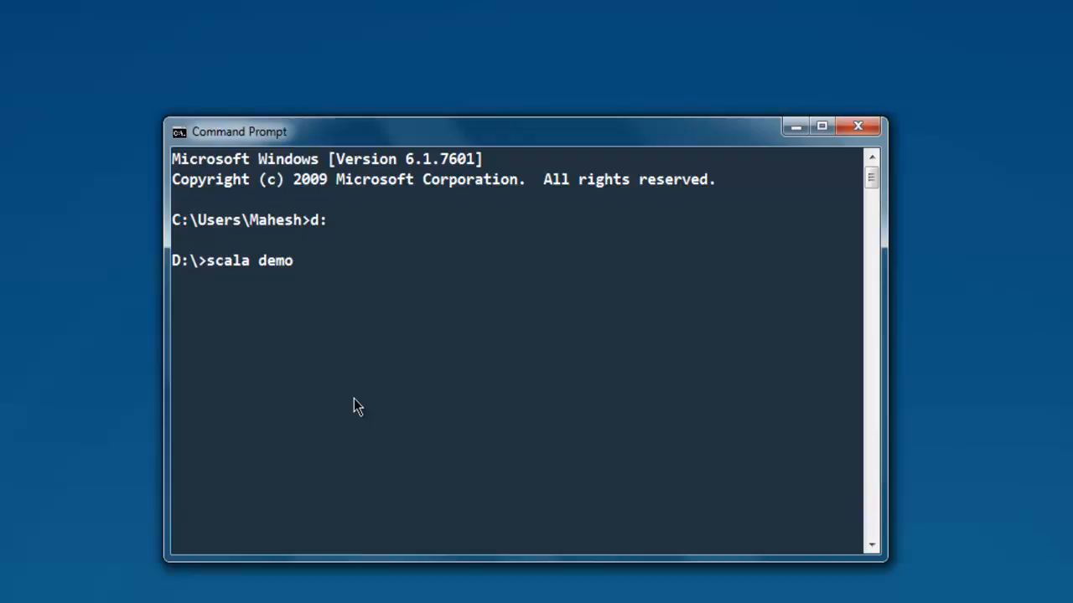
{"action": "type", "text": ".scala"}
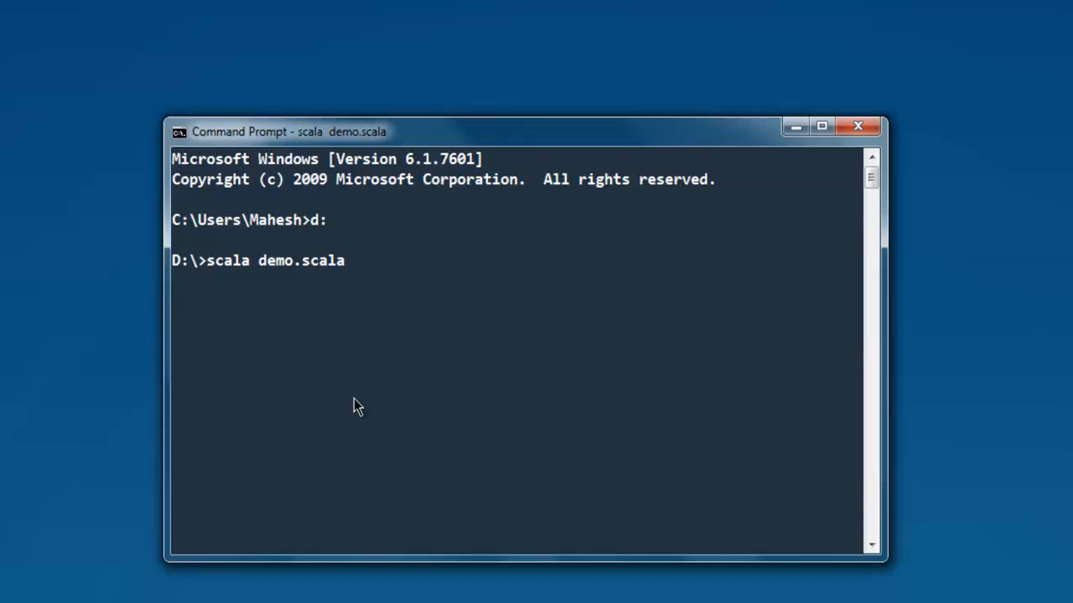
{"action": "key", "text": "Enter"}
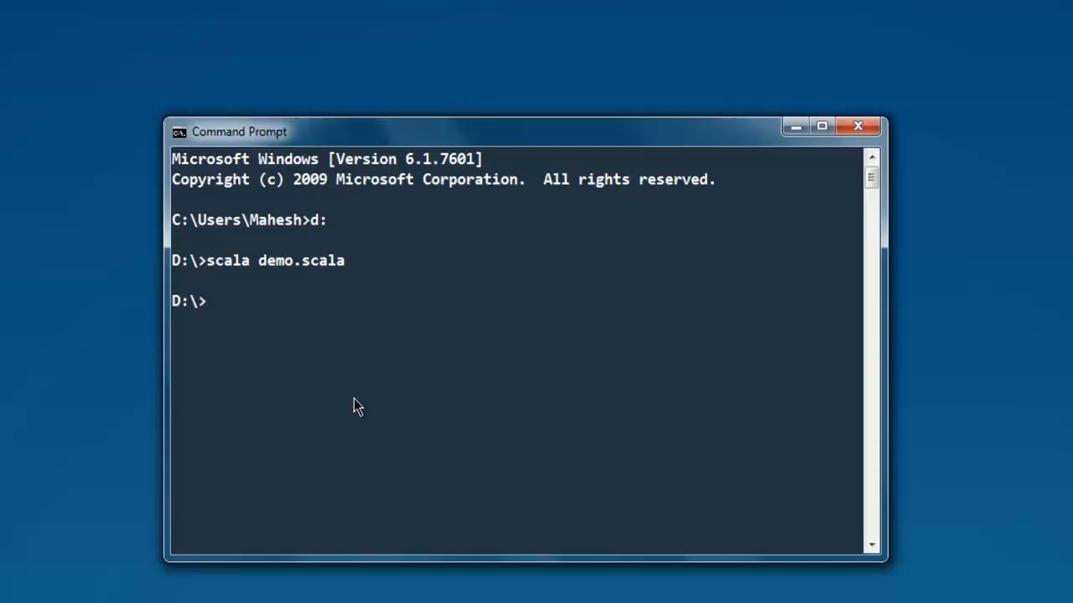
{"action": "mouse_move", "coordinate": [253, 266]}
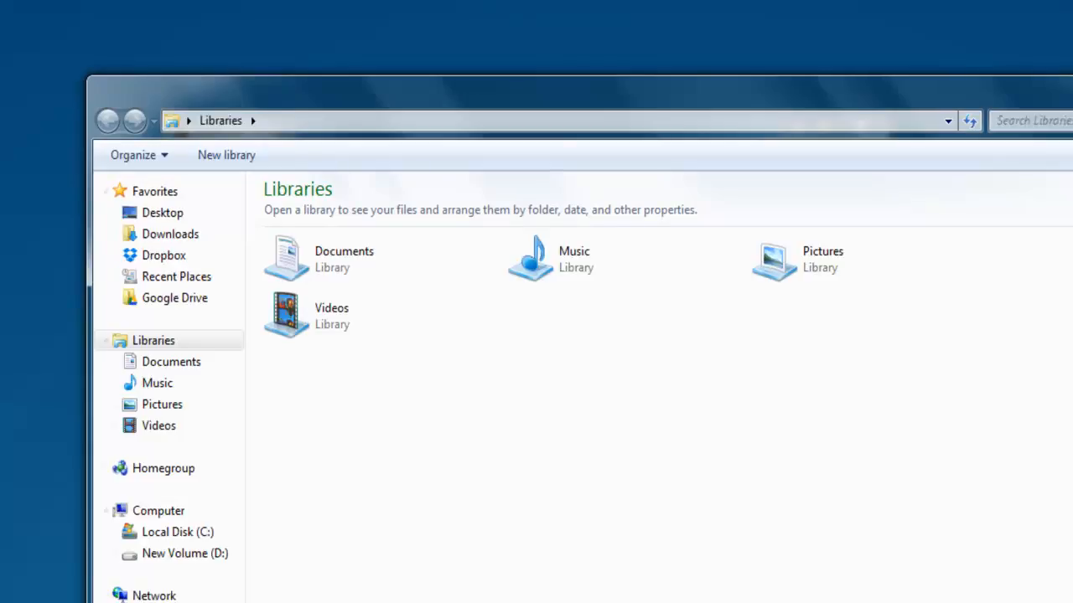
Browse New Volume (D:) in Windows Explorer to locate the hellodev text document
{"action": "left_click", "coordinate": [181, 553]}
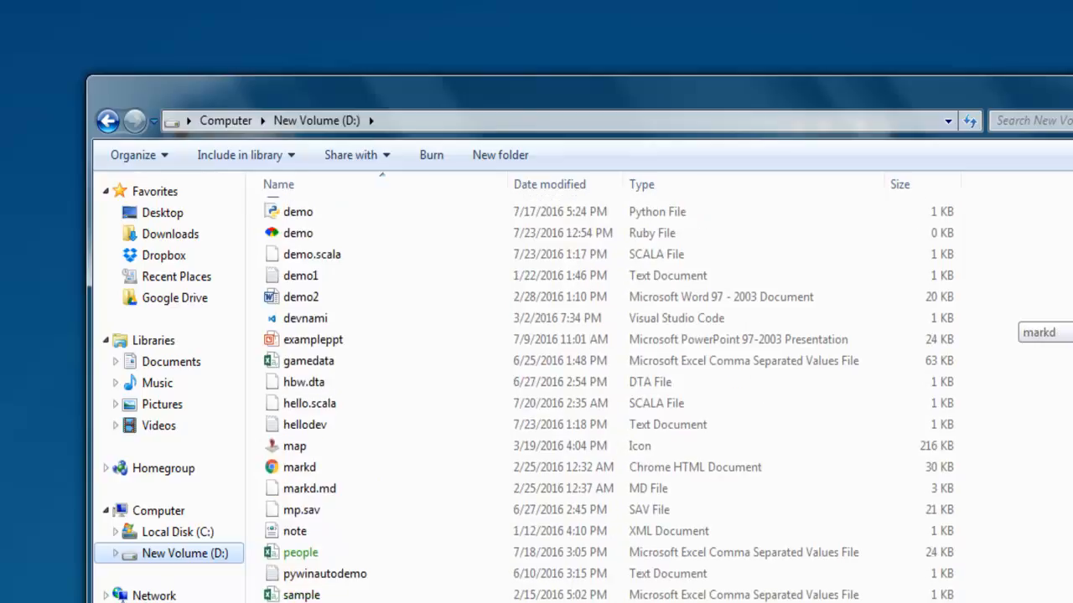
{"action": "left_click", "coordinate": [306, 424]}
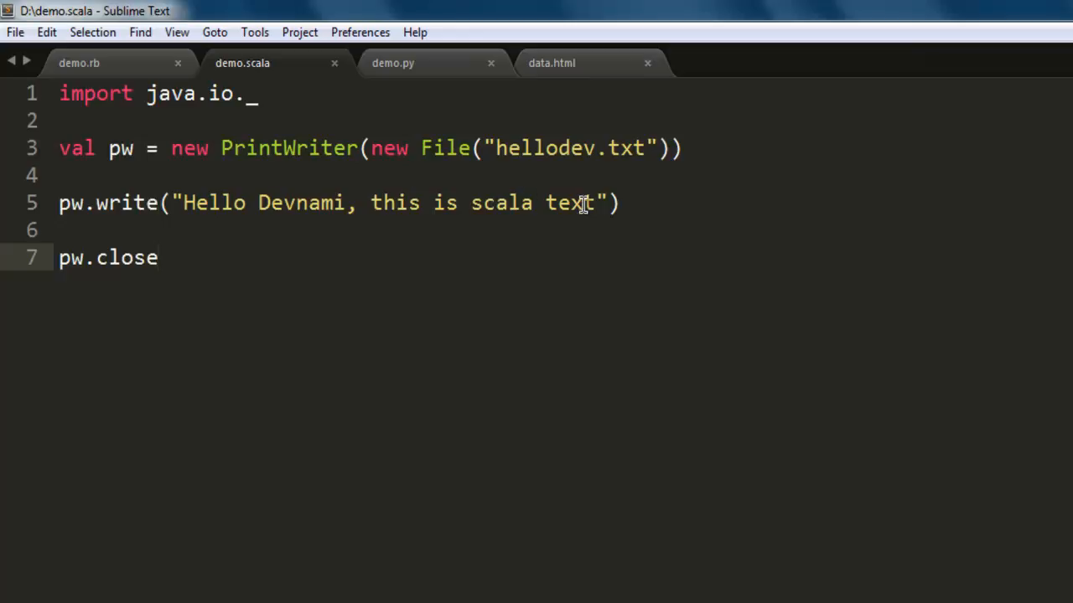
{"action": "mouse_move", "coordinate": [178, 297]}
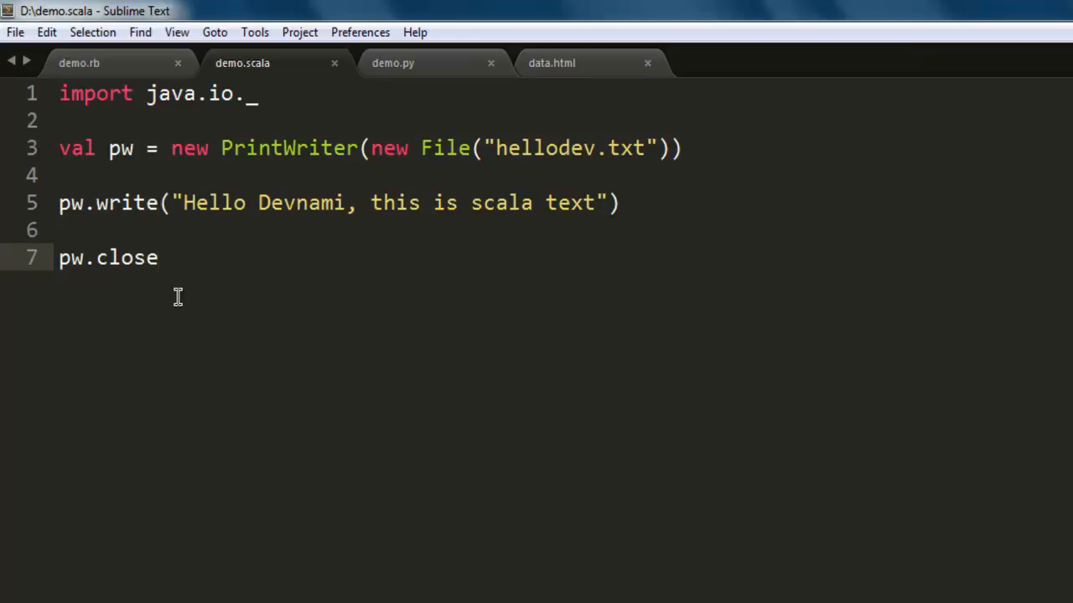
{"action": "mouse_move", "coordinate": [272, 297]}
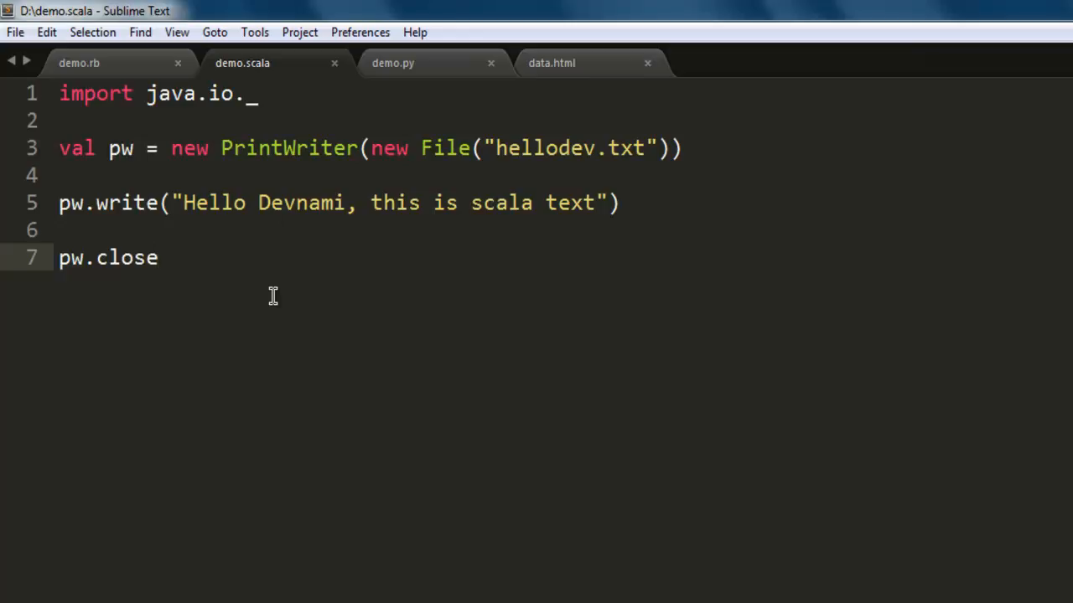